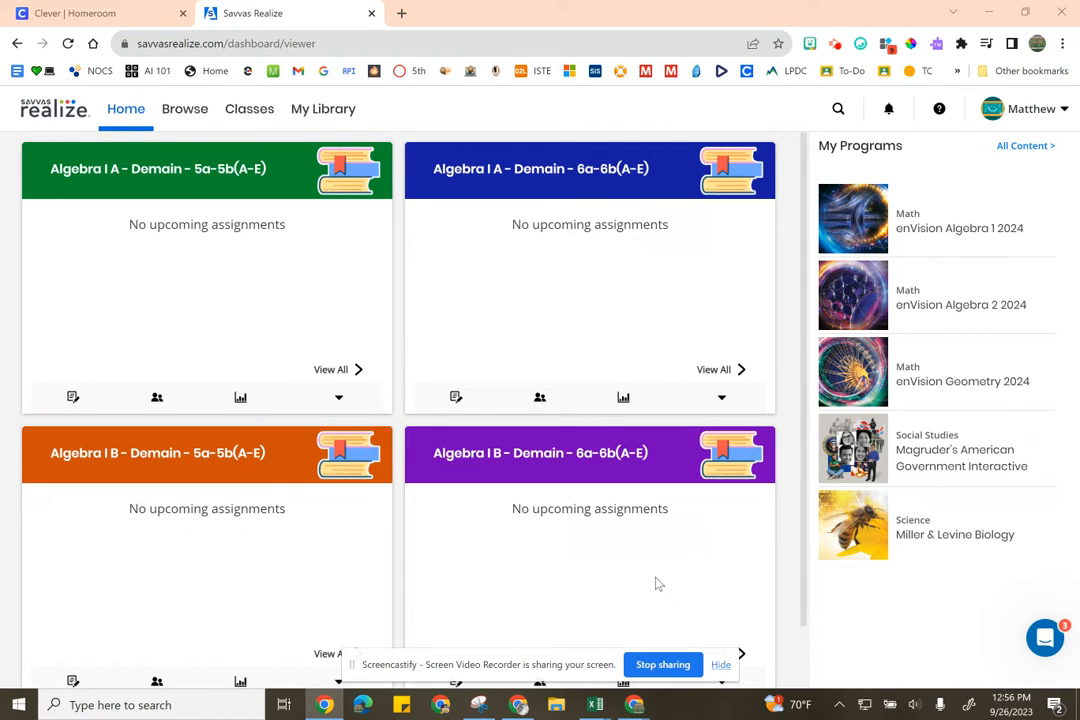
mouse_move(670, 612)
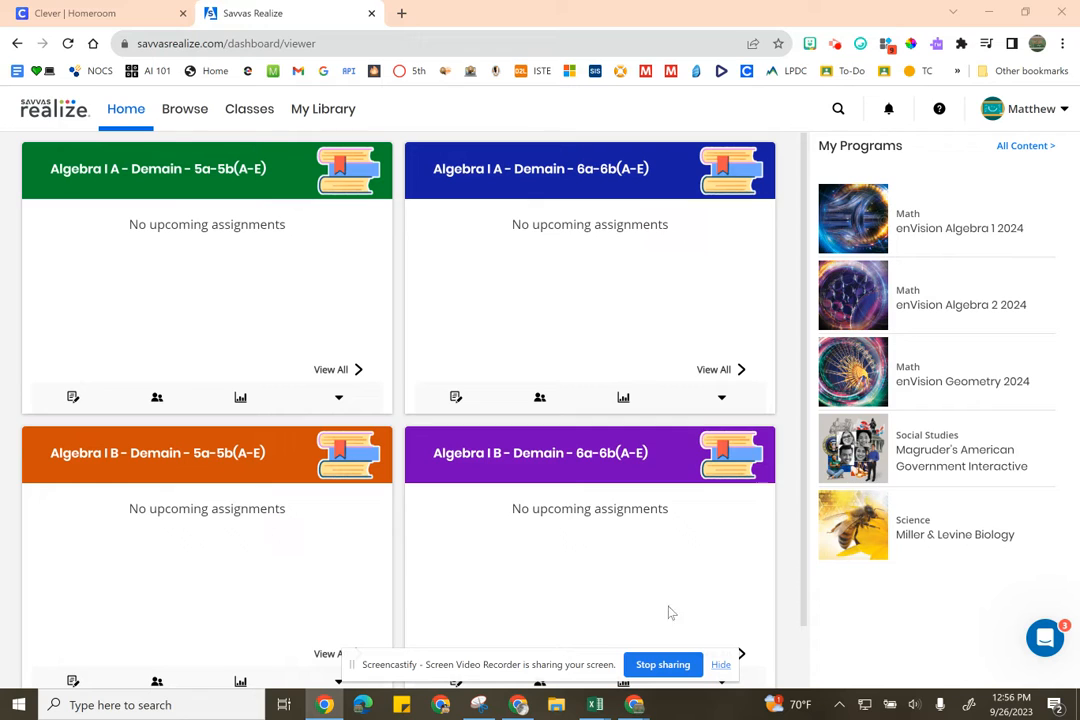
mouse_move(905, 610)
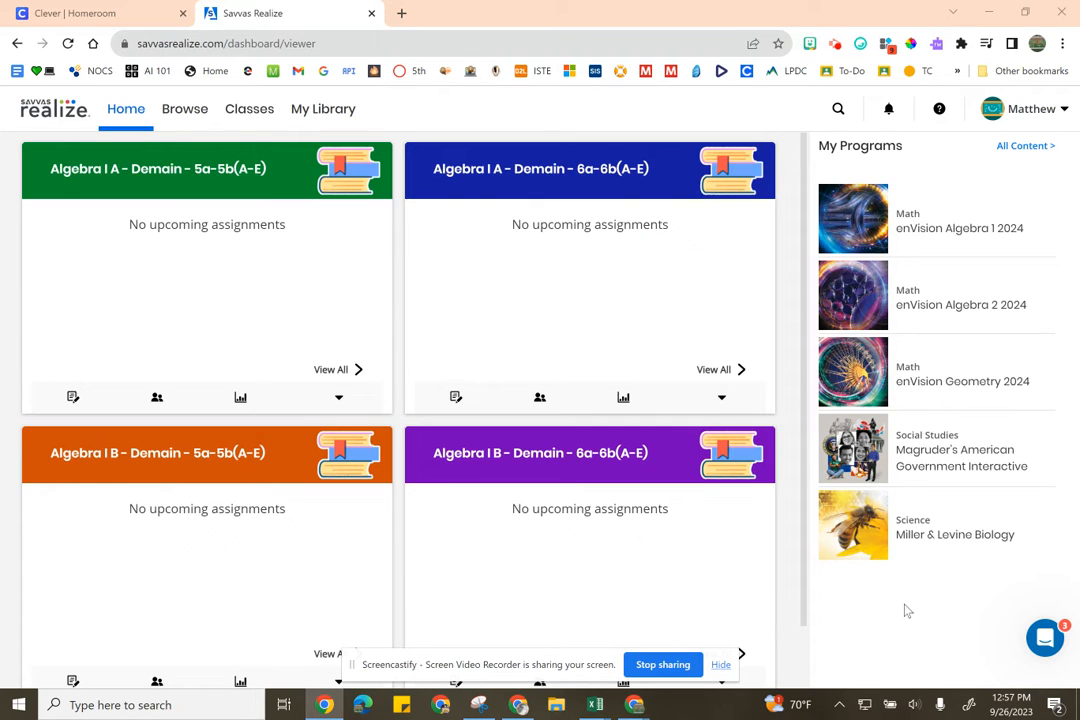
mouse_move(903, 570)
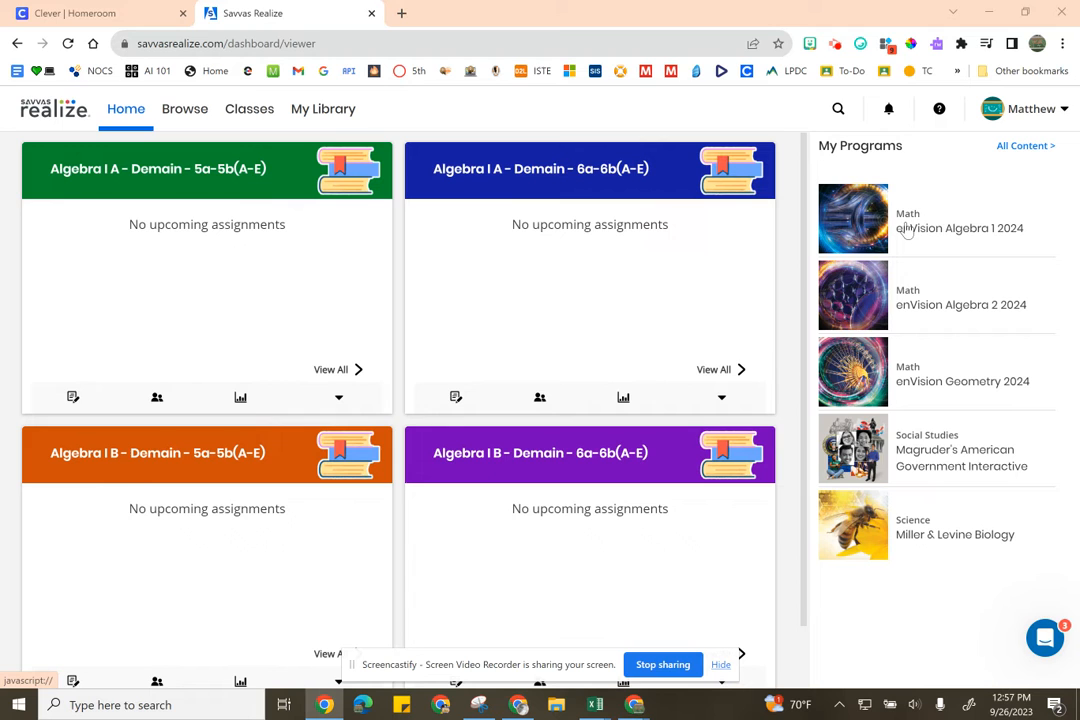
Open 1-1: Lesson Presentation Slides via enVision Algebra 1 2024, Topic 1, lesson 1-1
left_click(958, 228)
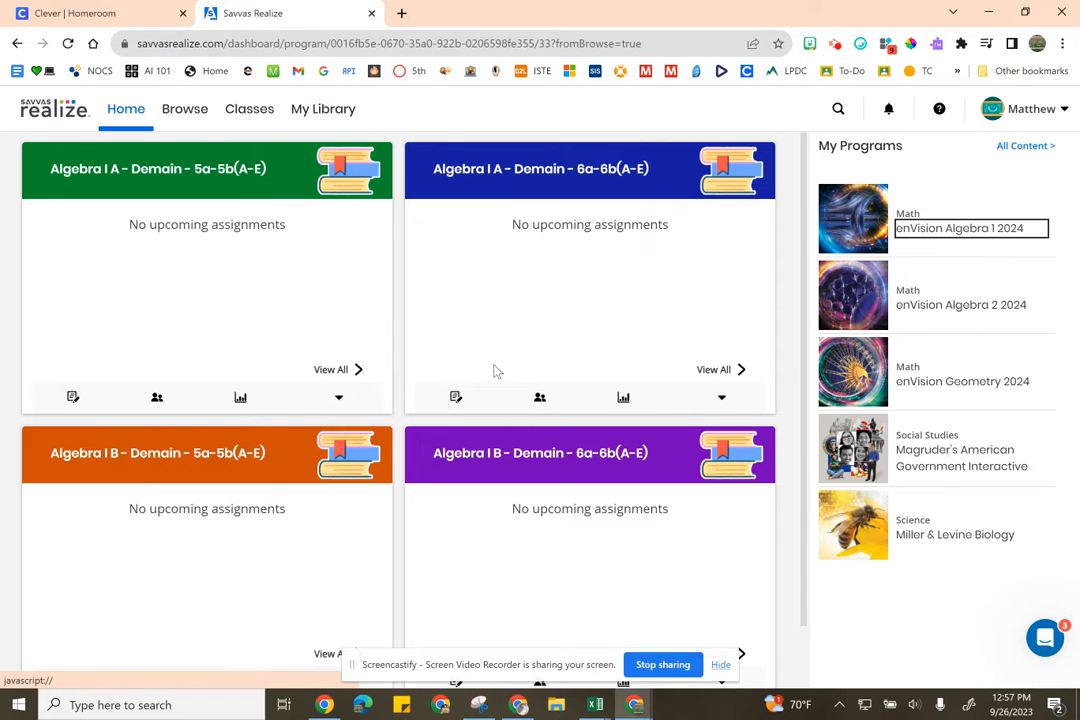
left_click(960, 228)
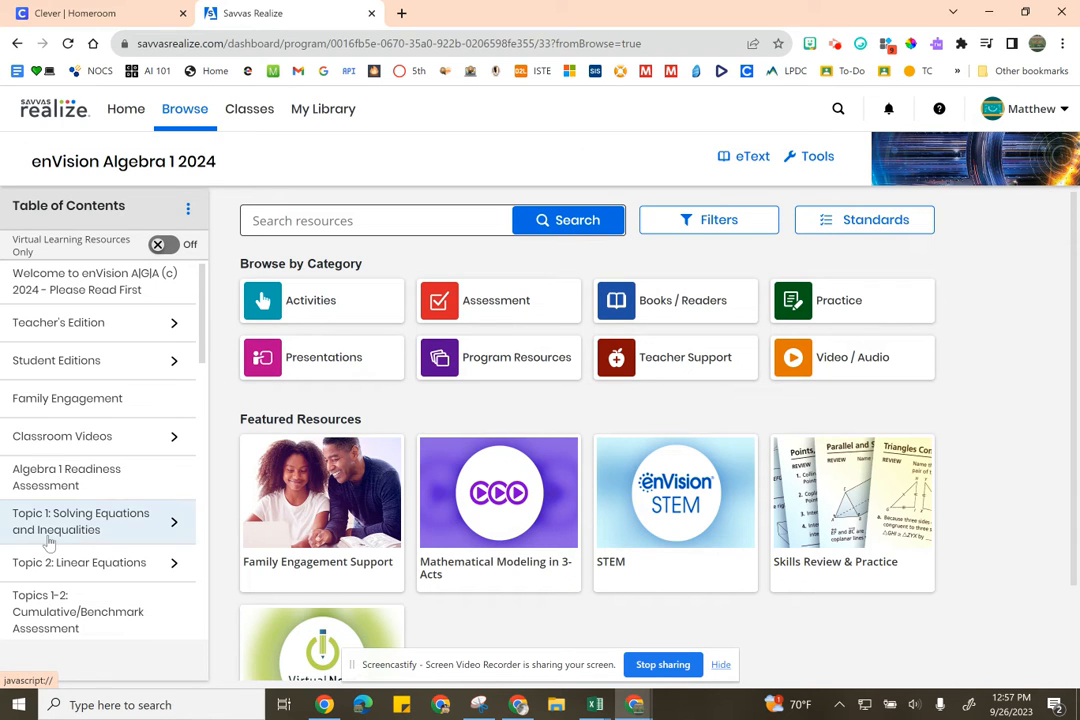
left_click(80, 521)
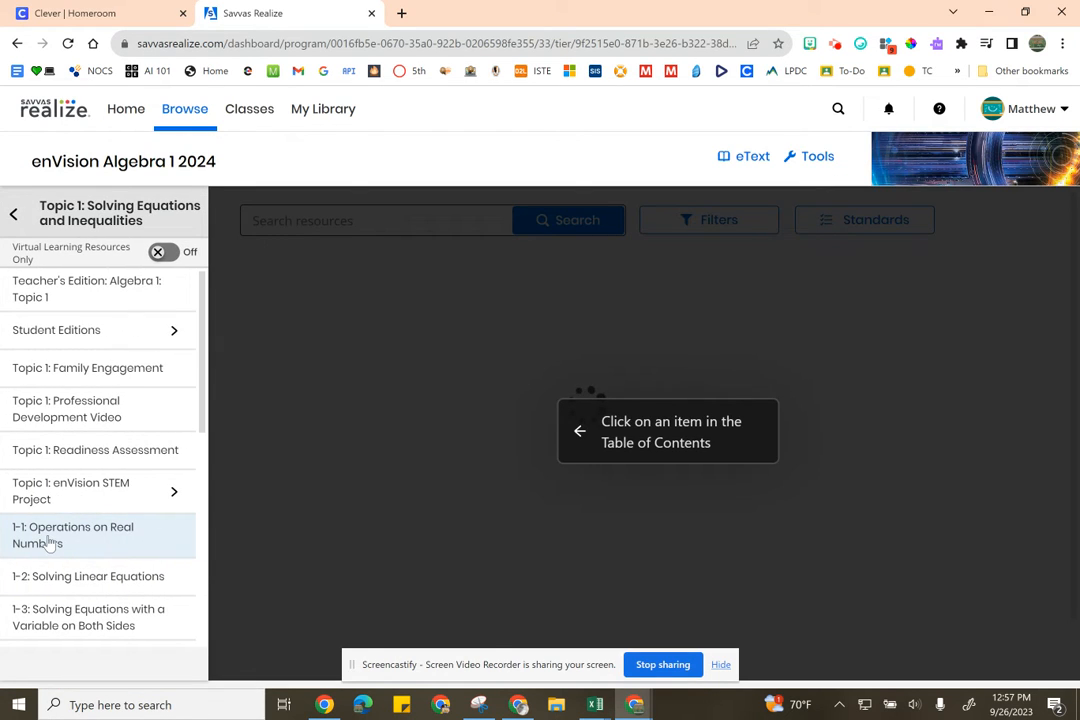
left_click(72, 535)
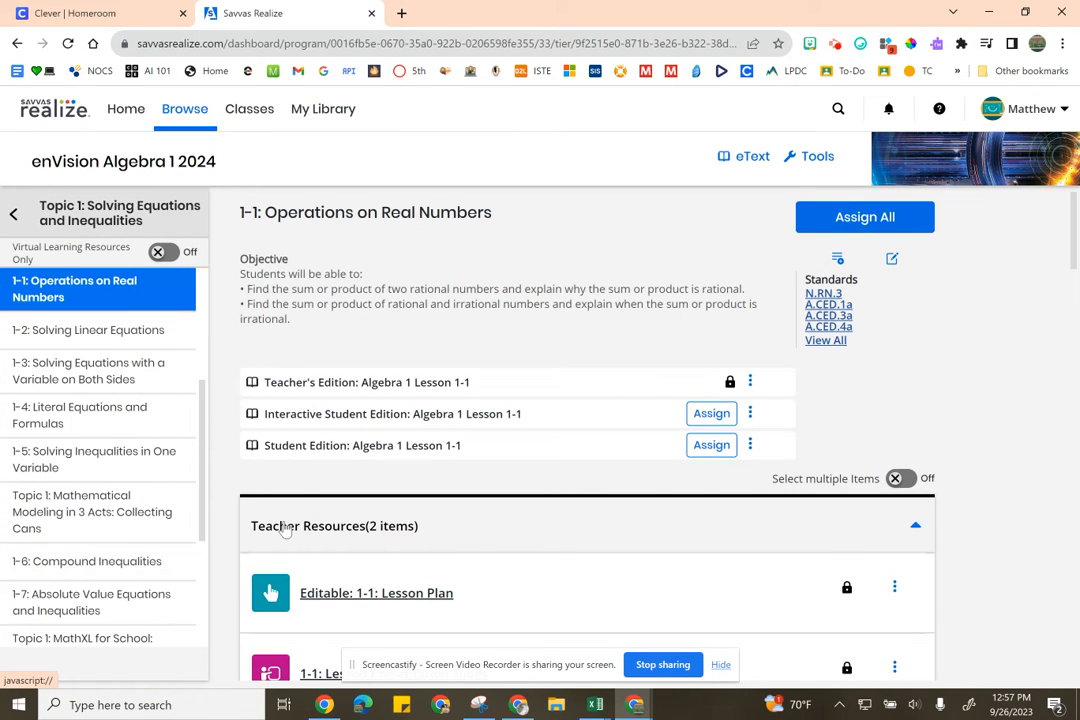
scroll("down", 3)
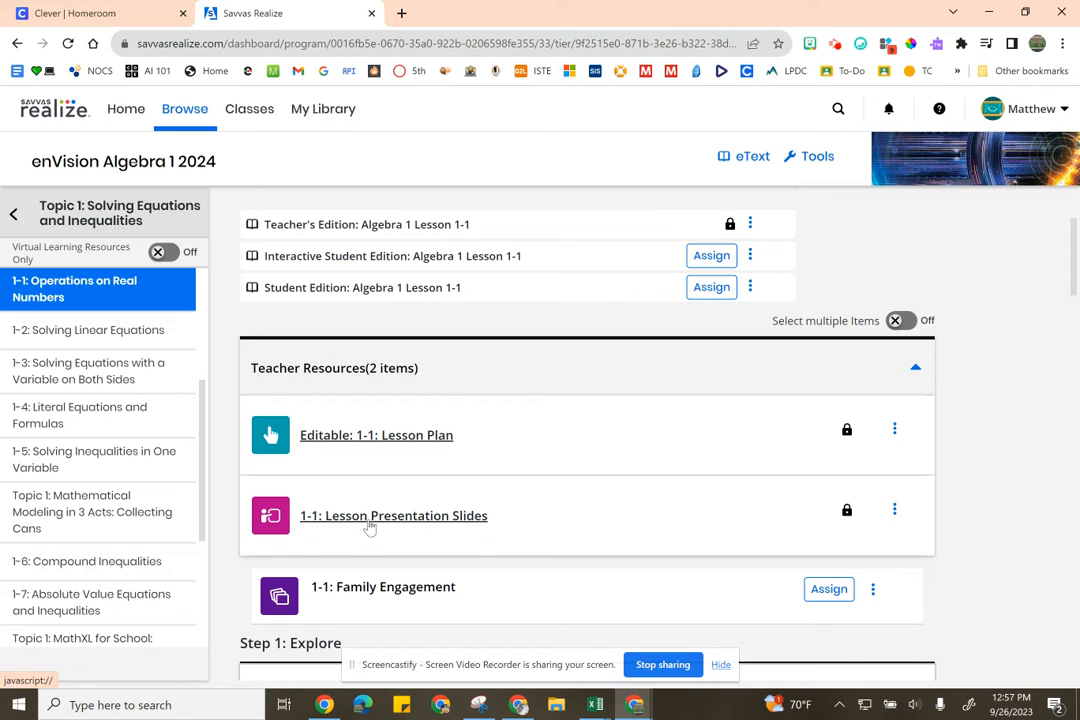
left_click(393, 515)
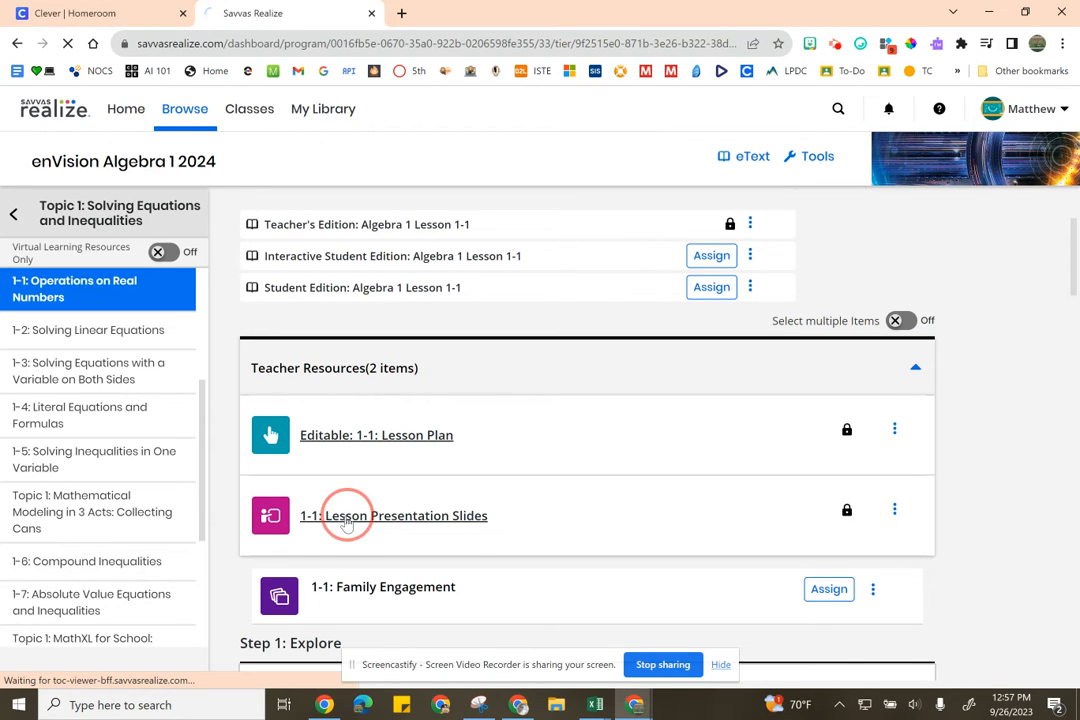
left_click(393, 515)
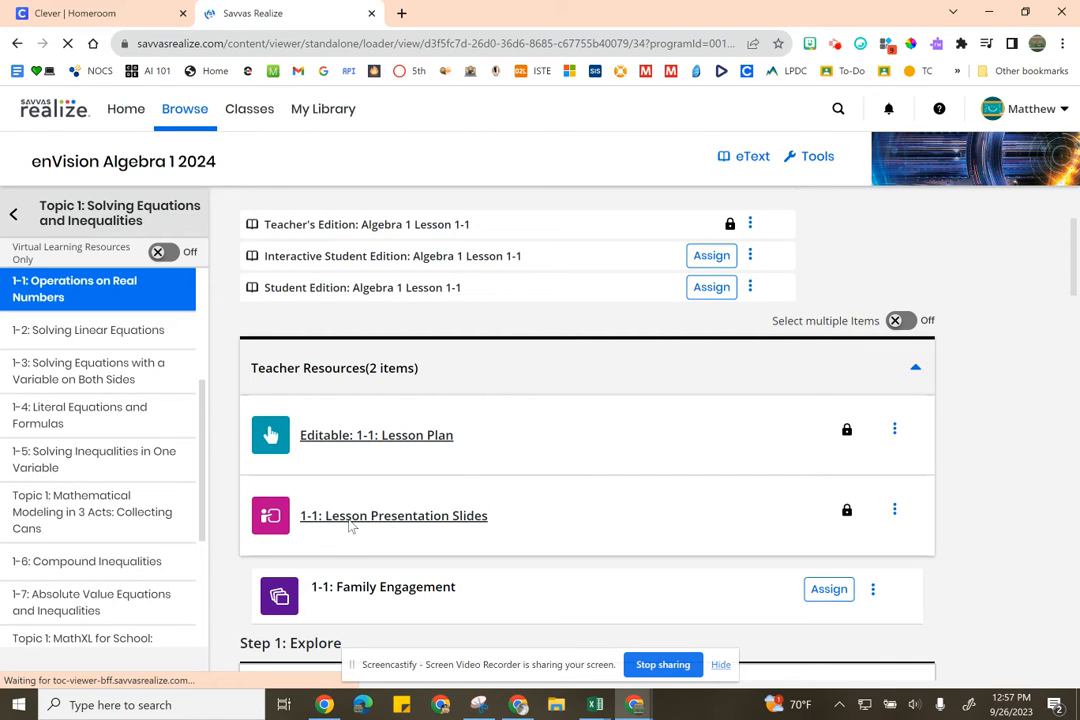
left_click(393, 515)
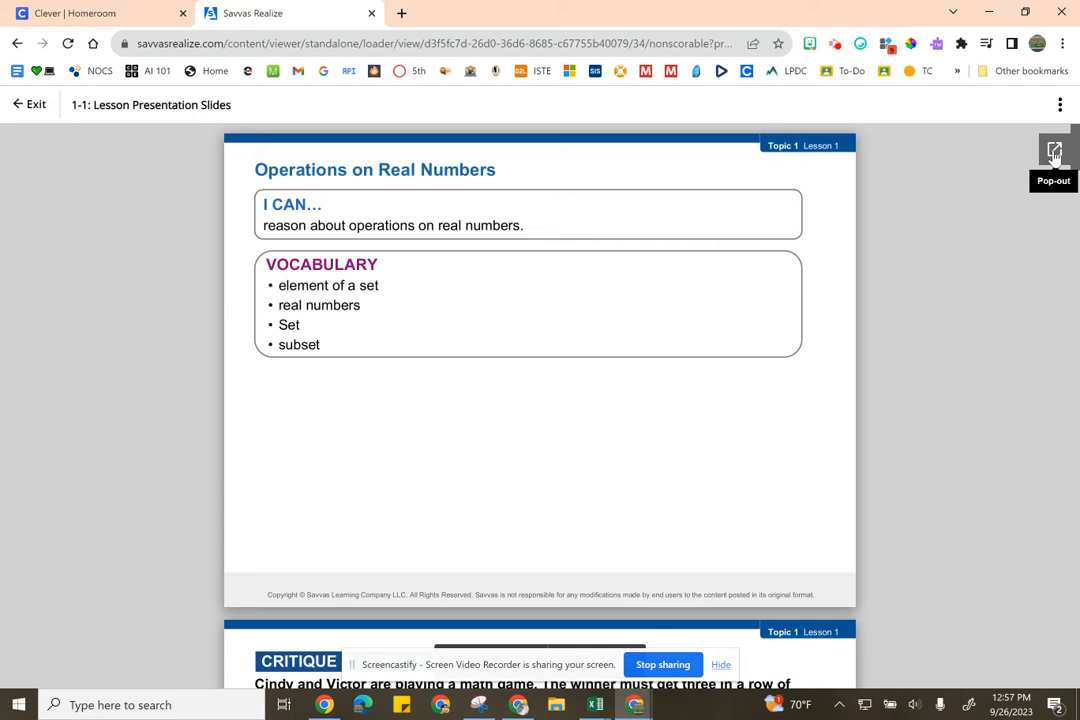
Pop out the Operations on Real Numbers slides and open them with Google Slides
left_click(1053, 152)
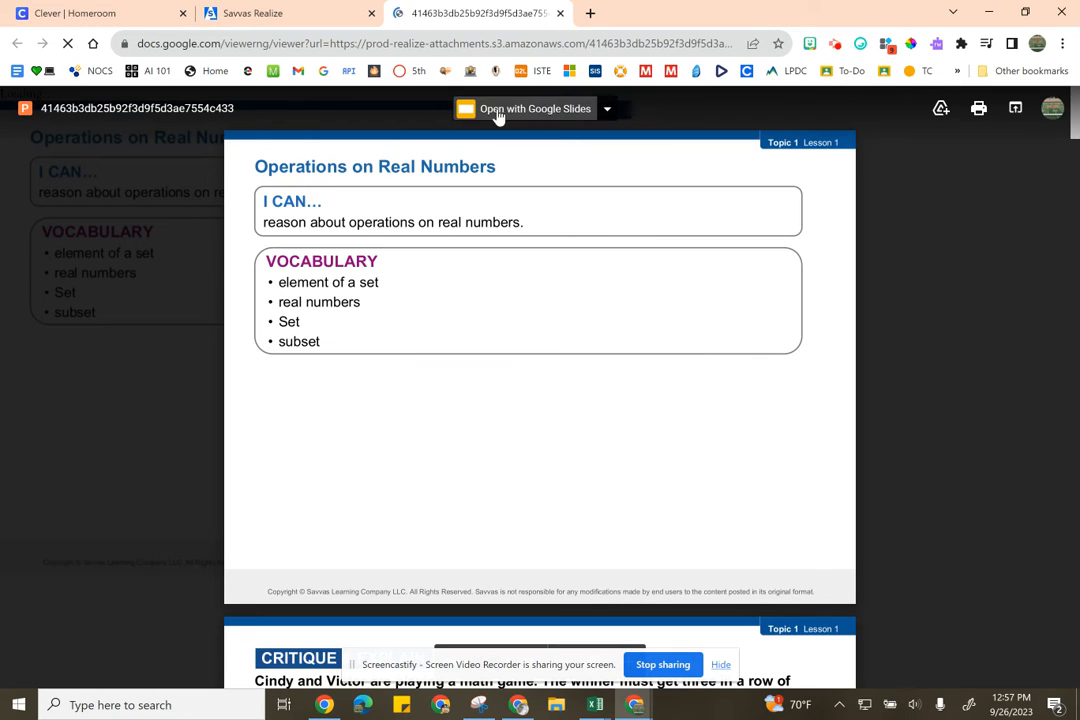
left_click(607, 108)
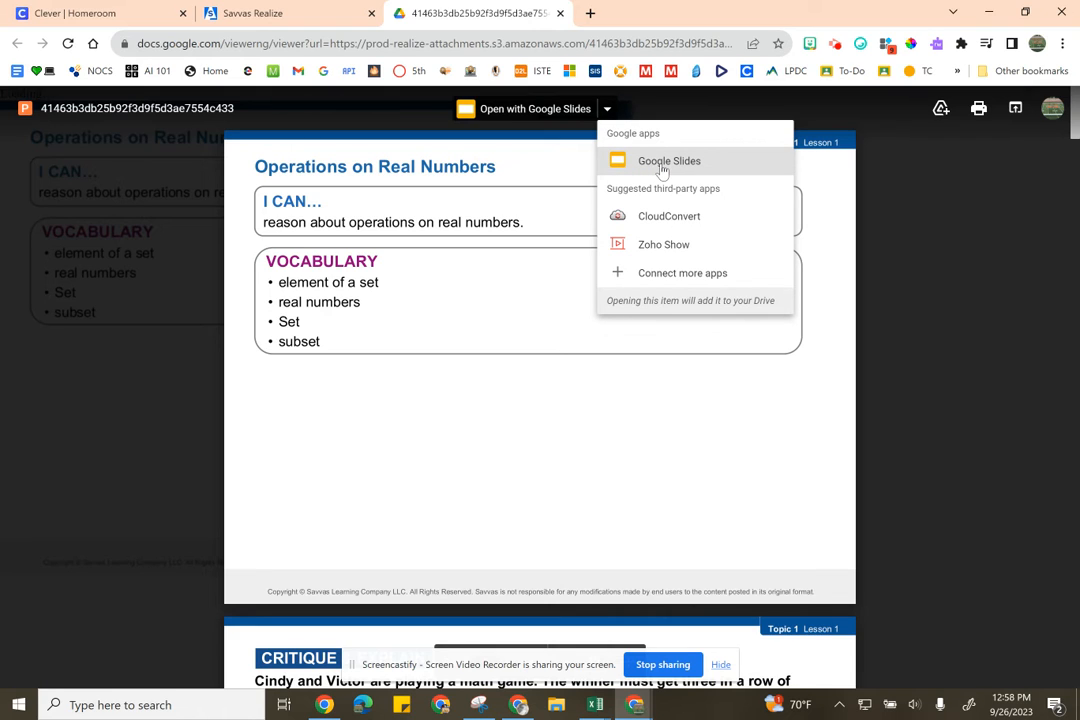
left_click(669, 160)
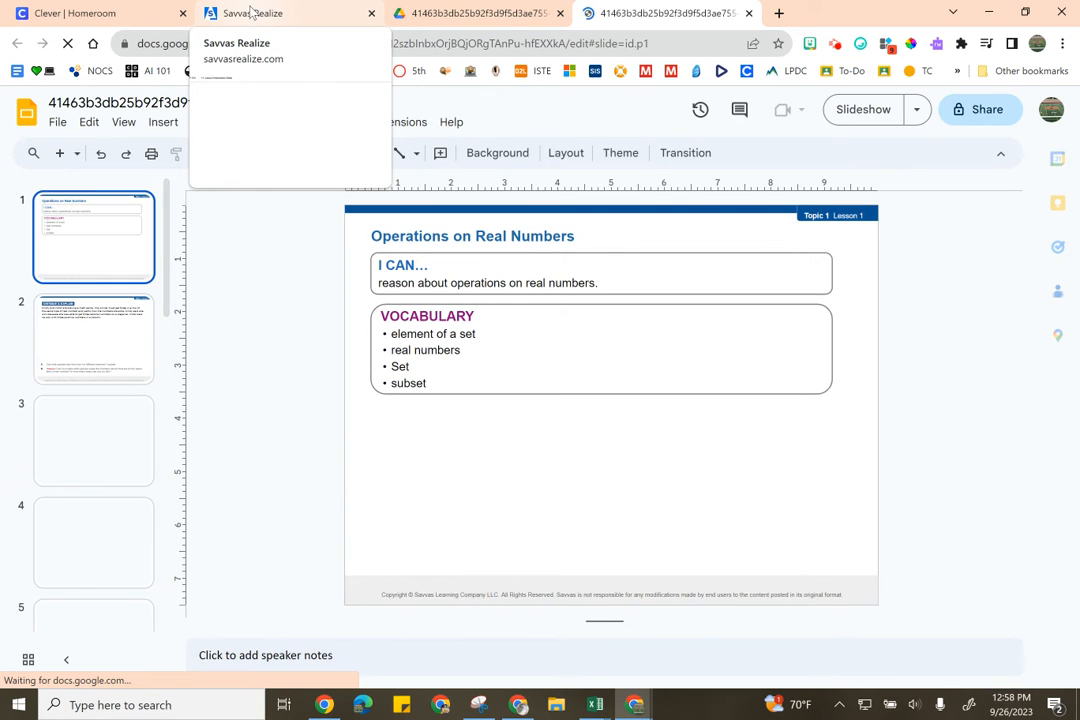
Return to the Savvas Realize tab and show the Browse programs page
left_click(290, 13)
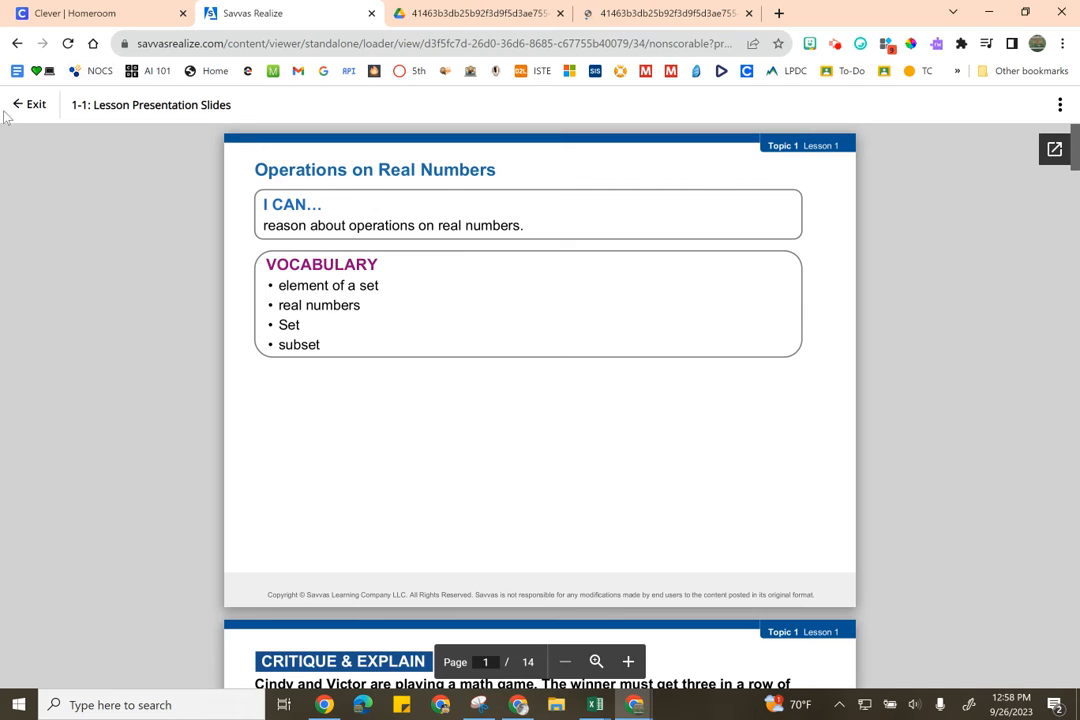
mouse_move(108, 147)
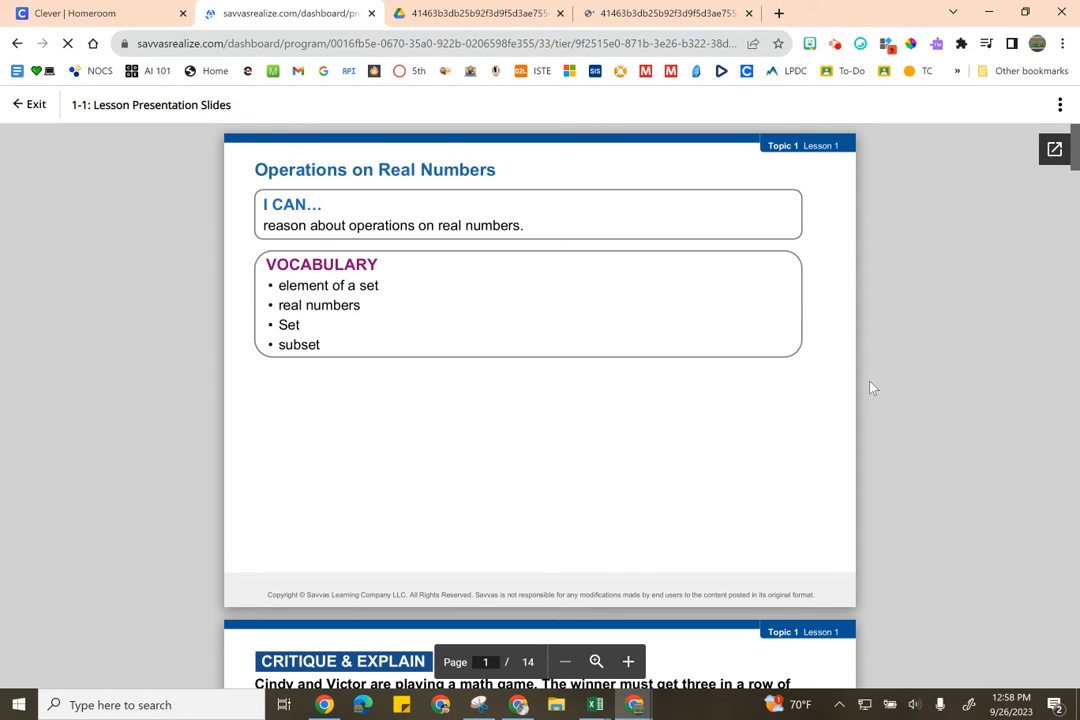
mouse_move(926, 435)
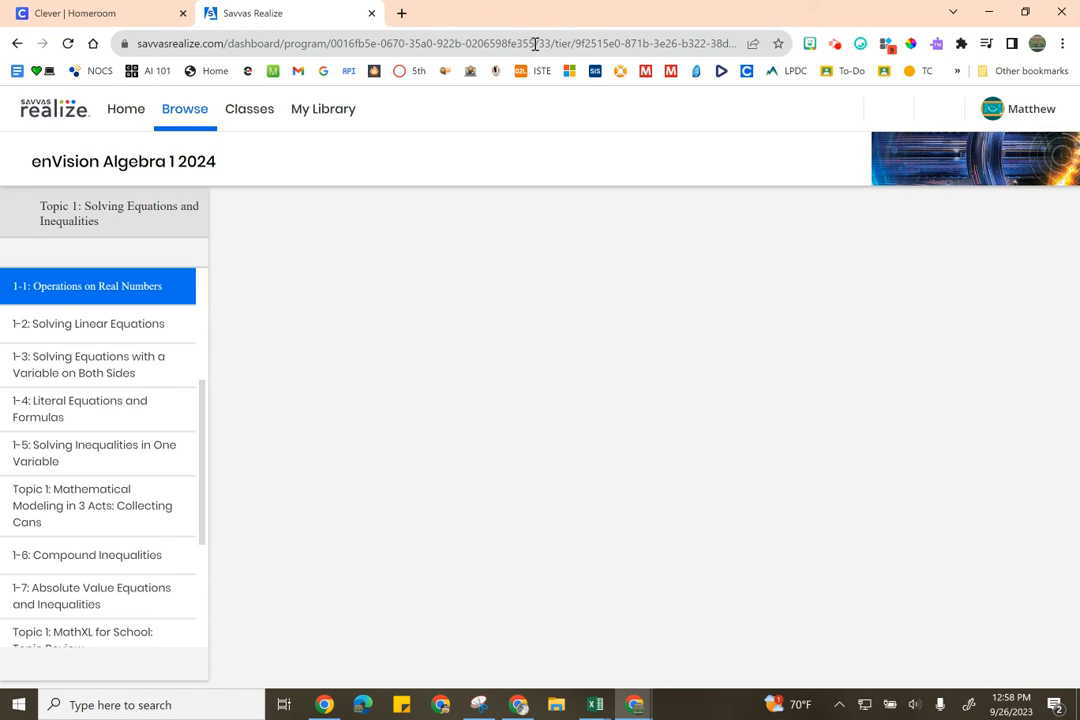
left_click(87, 286)
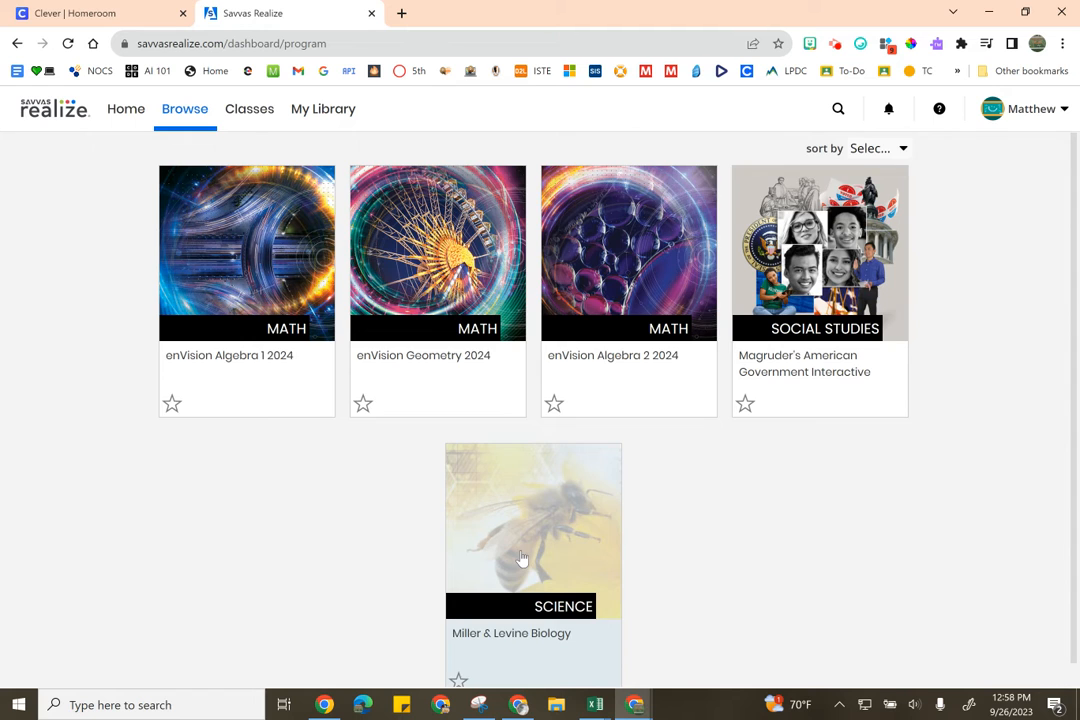
Open Editable Presentation: What is Science? from Miller & Levine Biology Chapter 1, Lesson 1
left_click(533, 520)
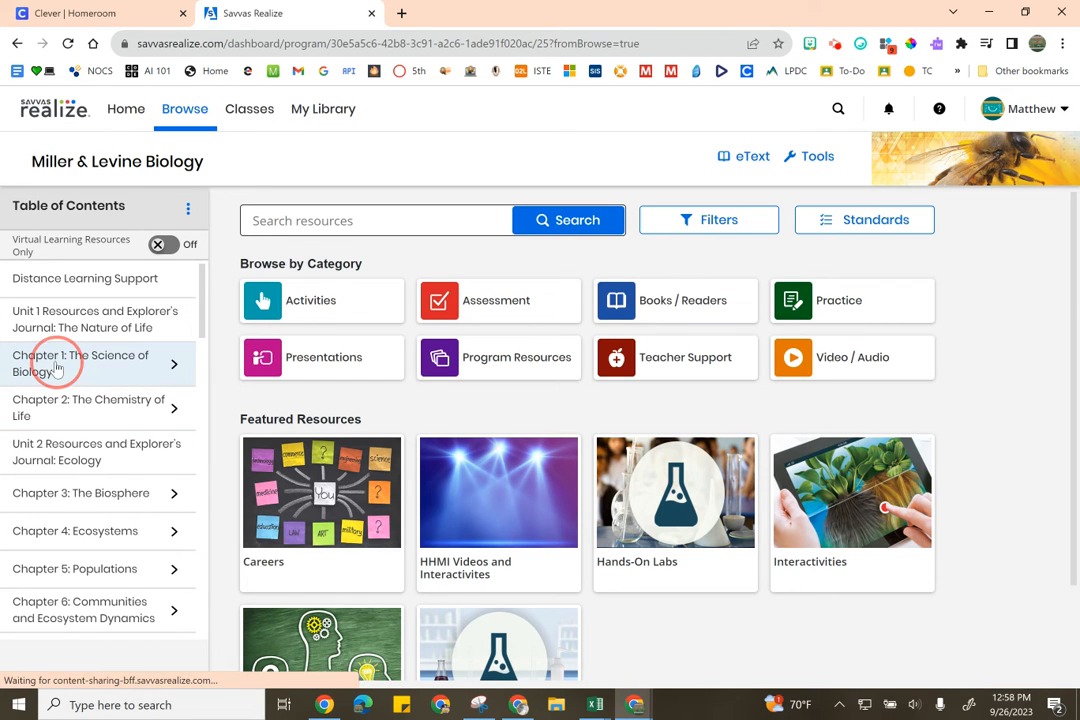
left_click(80, 363)
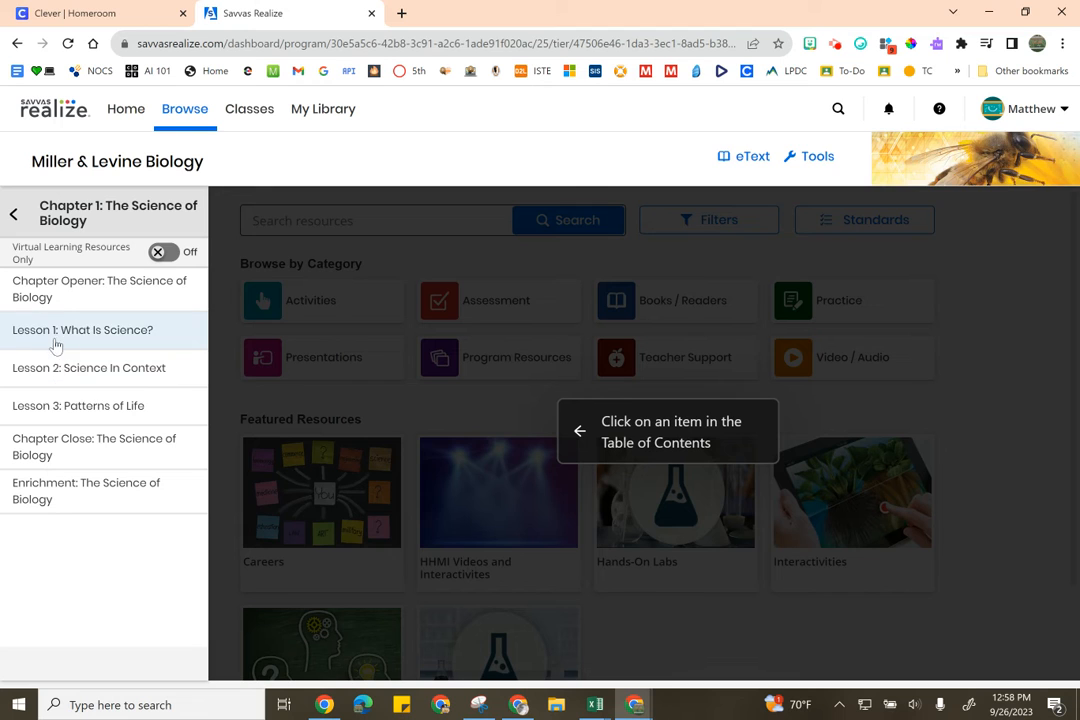
left_click(83, 330)
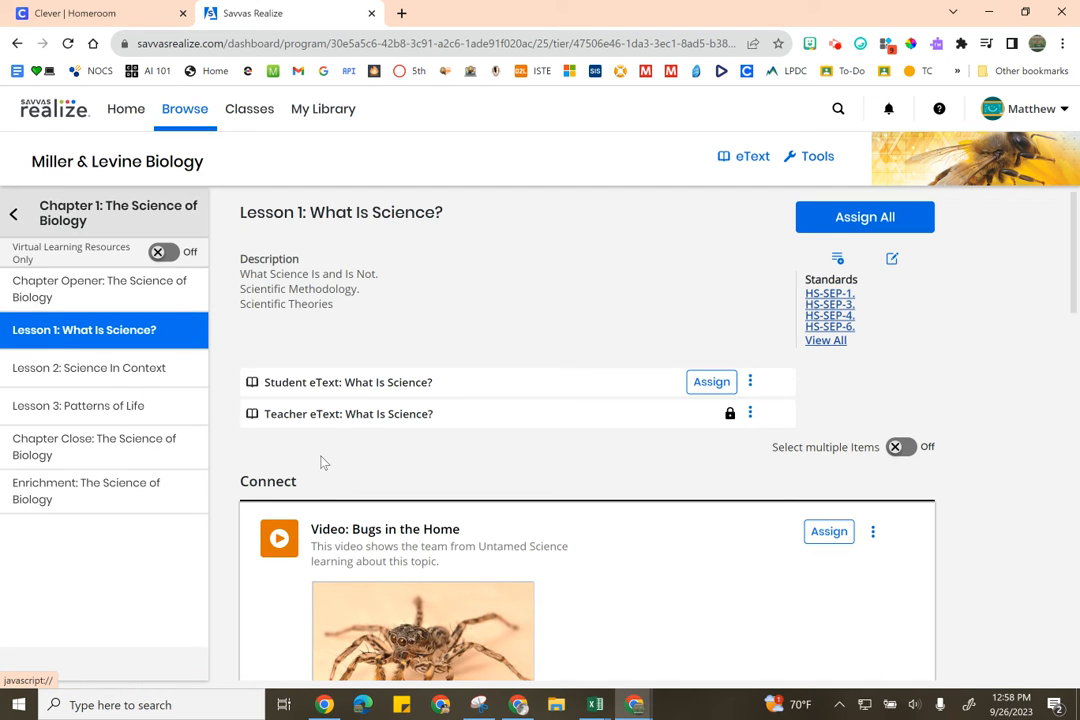
scroll("down", 3)
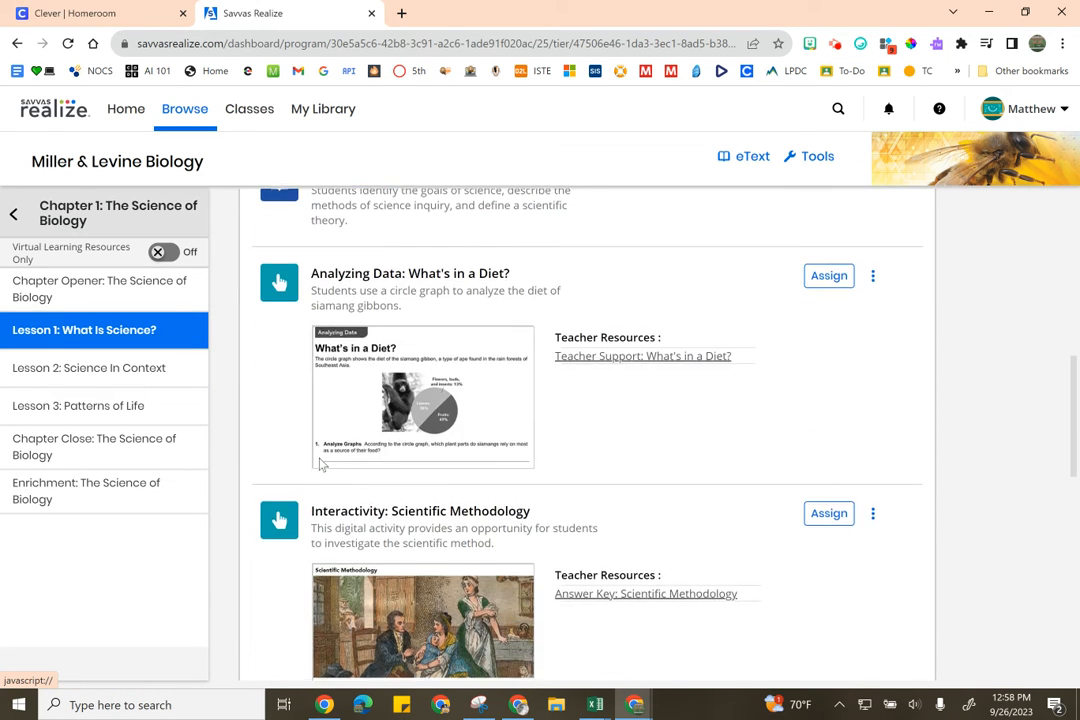
scroll("down", 3)
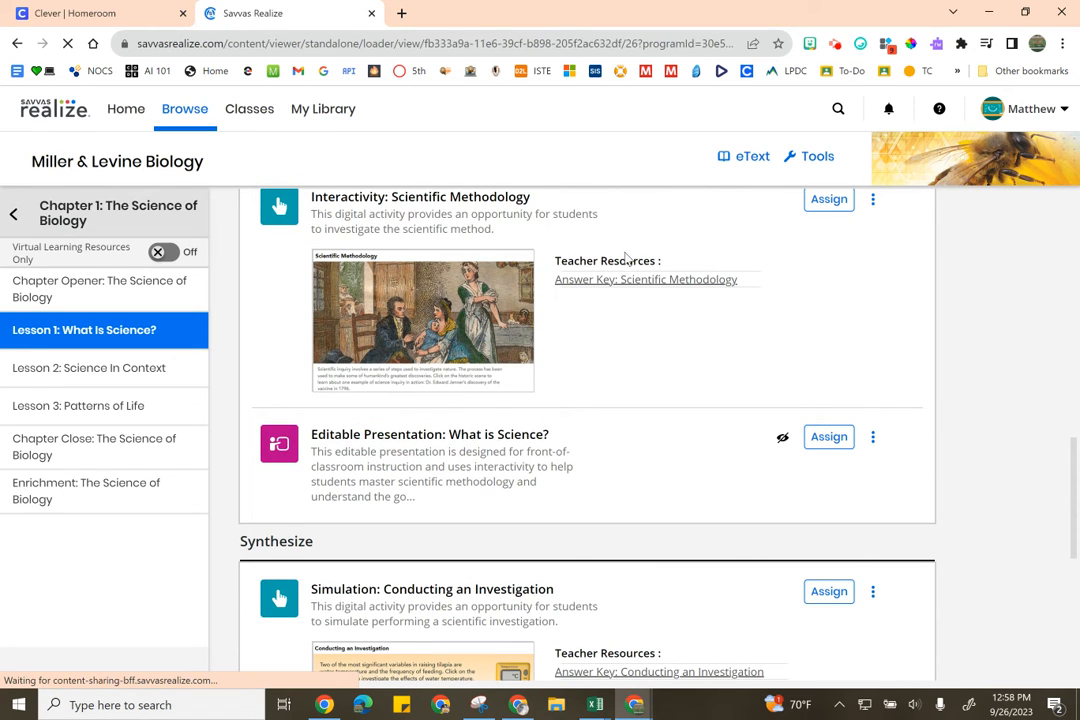
left_click(430, 434)
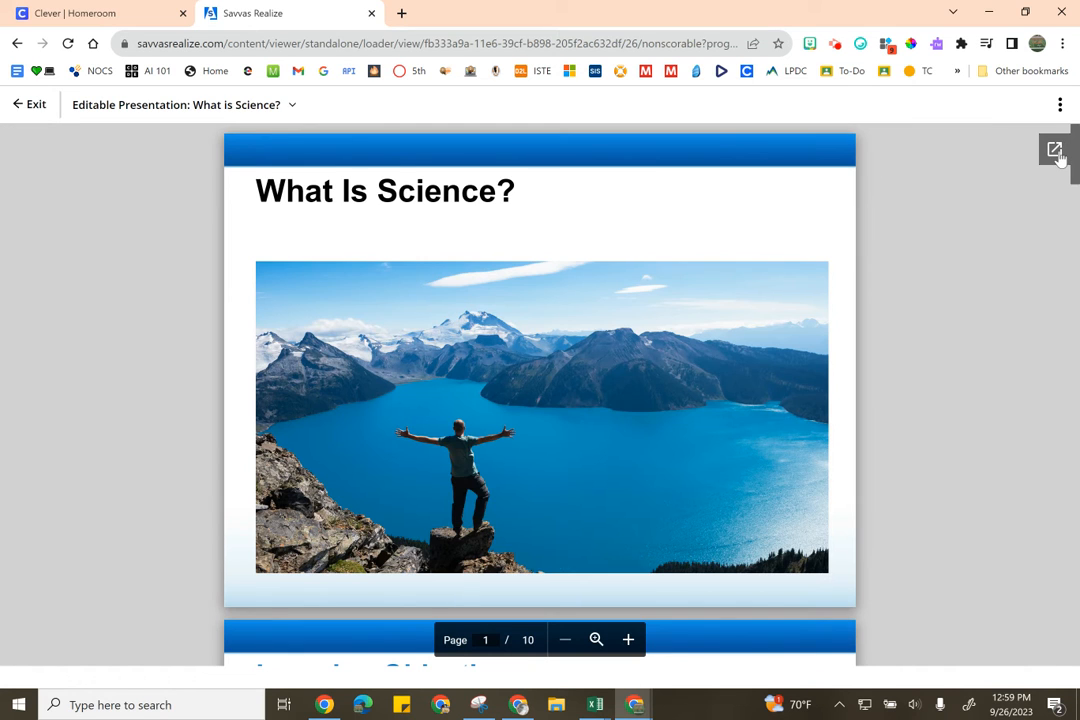
Scroll the What is Science? presentation, then exit the viewer to the programs list
scroll("down", 3)
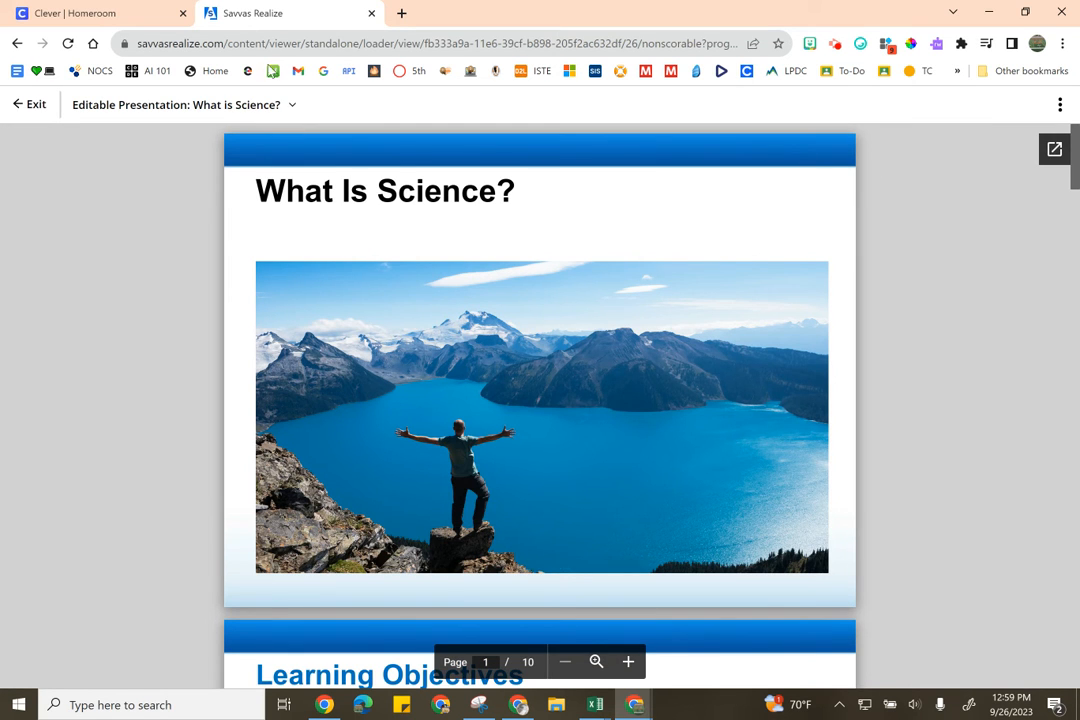
mouse_move(28, 109)
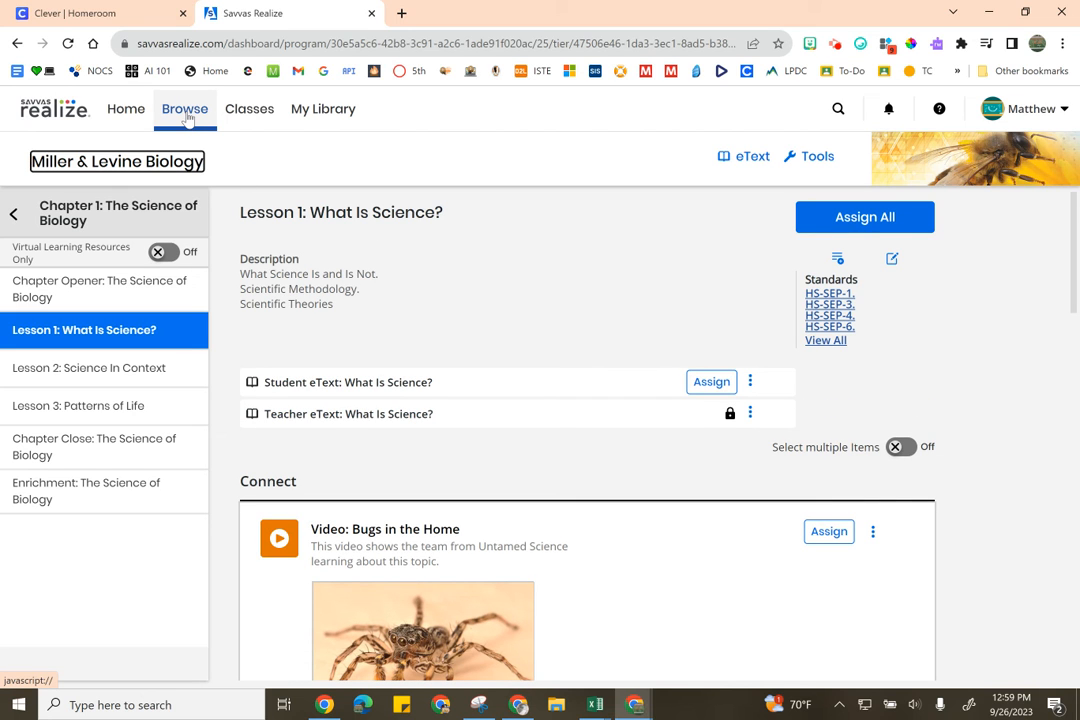
left_click(184, 108)
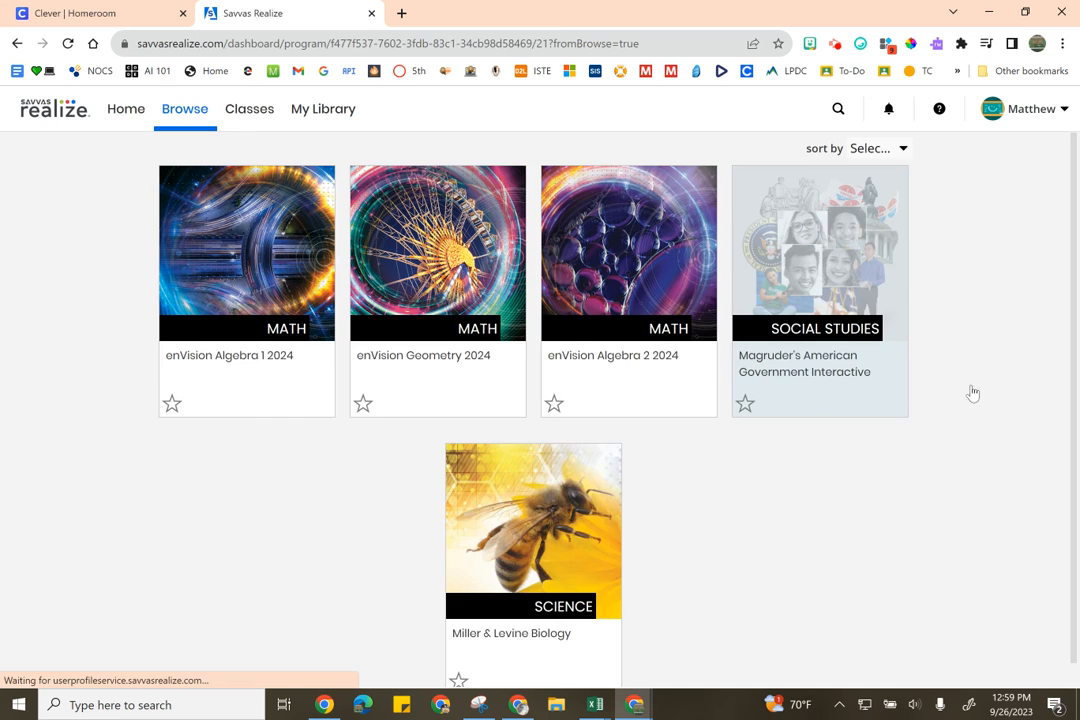
Launch Editable Presentation: Principles of Government from Magruder's American Government Topic 1, Lesson 1 Teacher Resources
left_click(819, 252)
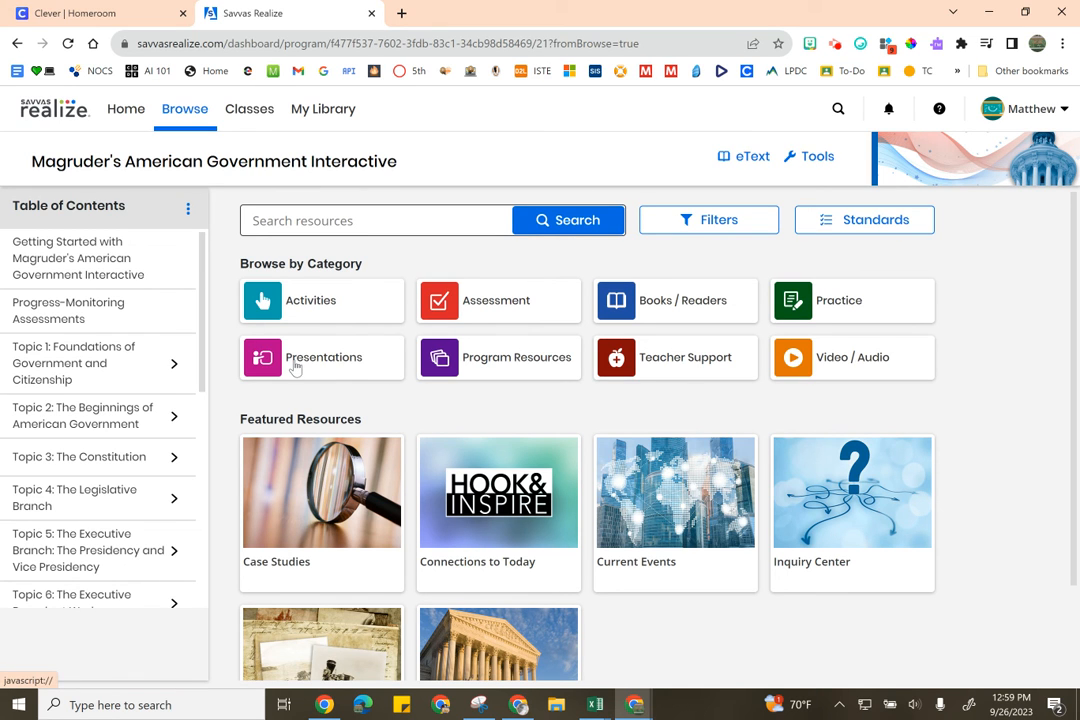
left_click(73, 363)
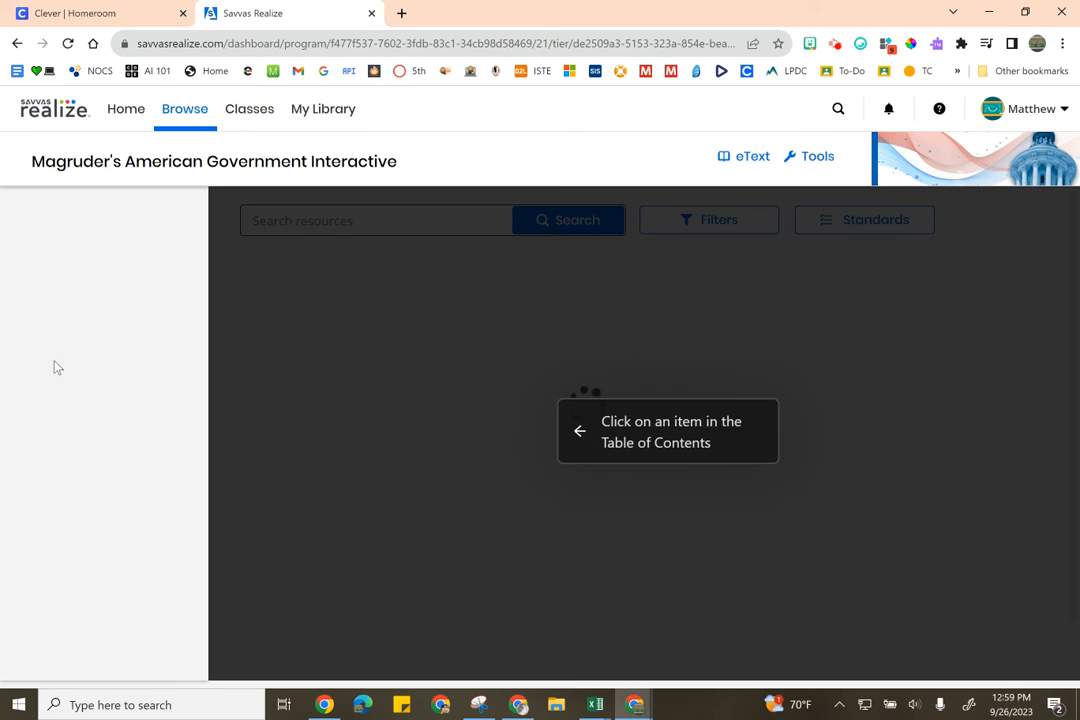
left_click(71, 369)
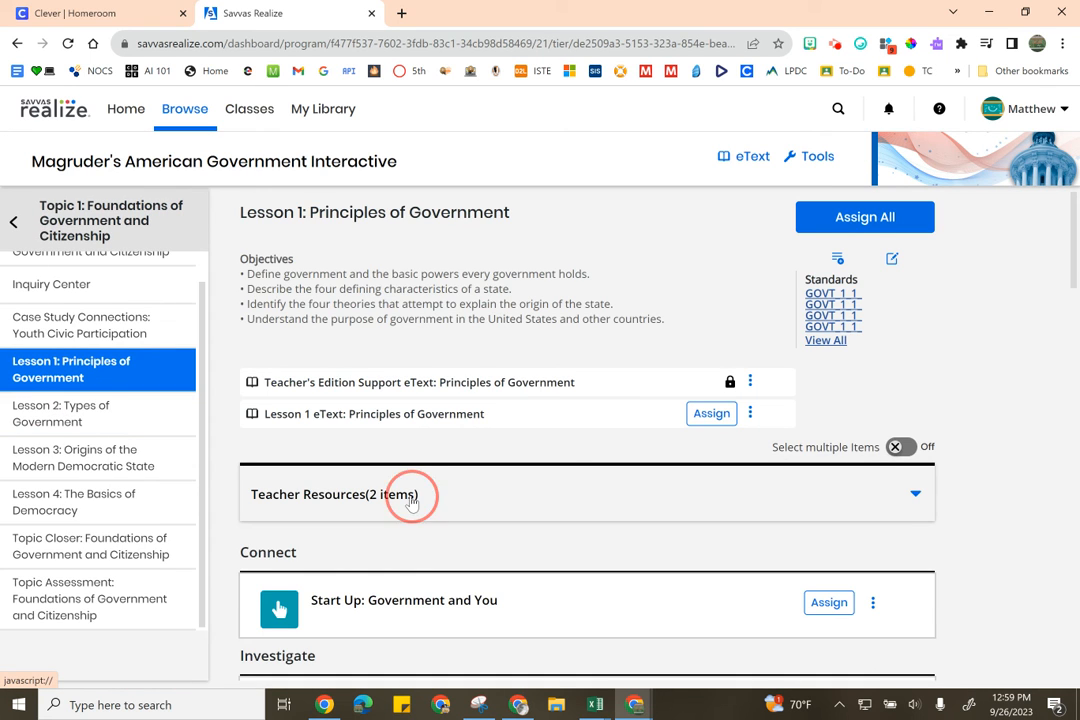
left_click(410, 494)
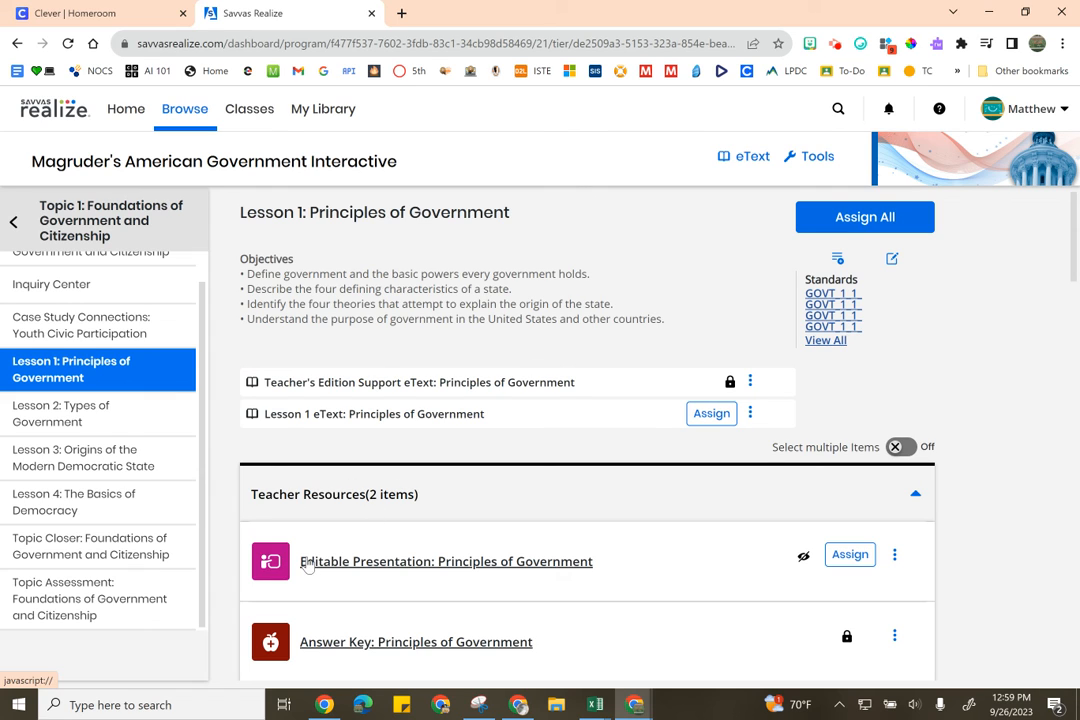
left_click(446, 561)
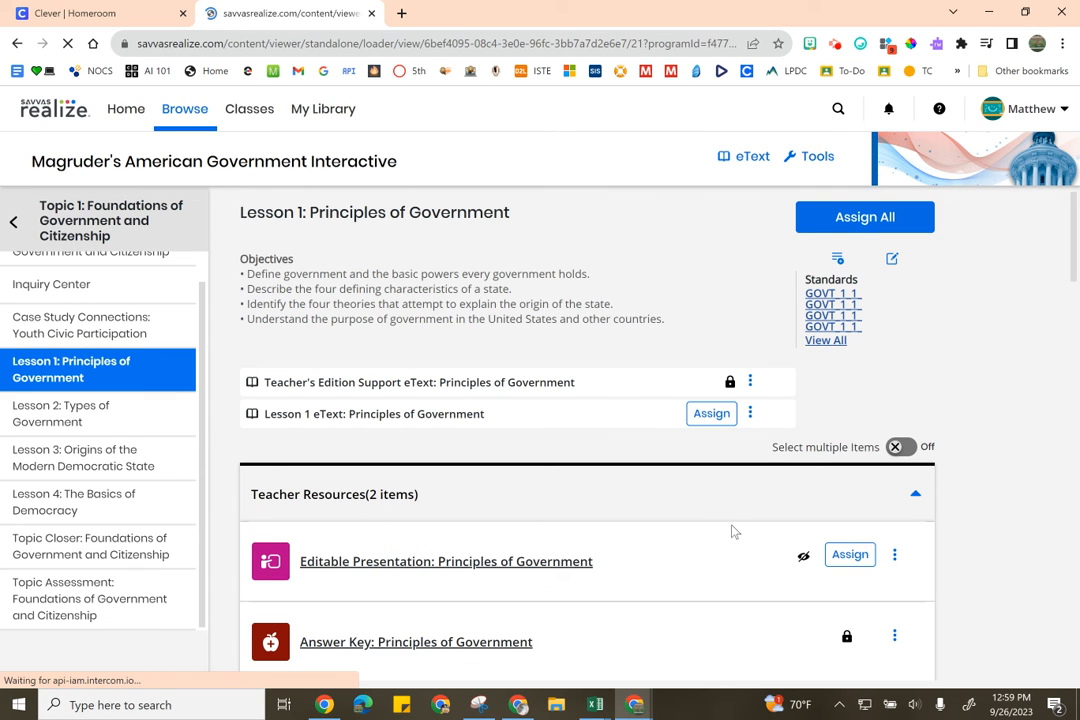
Click the Principles of Government presentation again until it opens on page 1 of 22
left_click(445, 561)
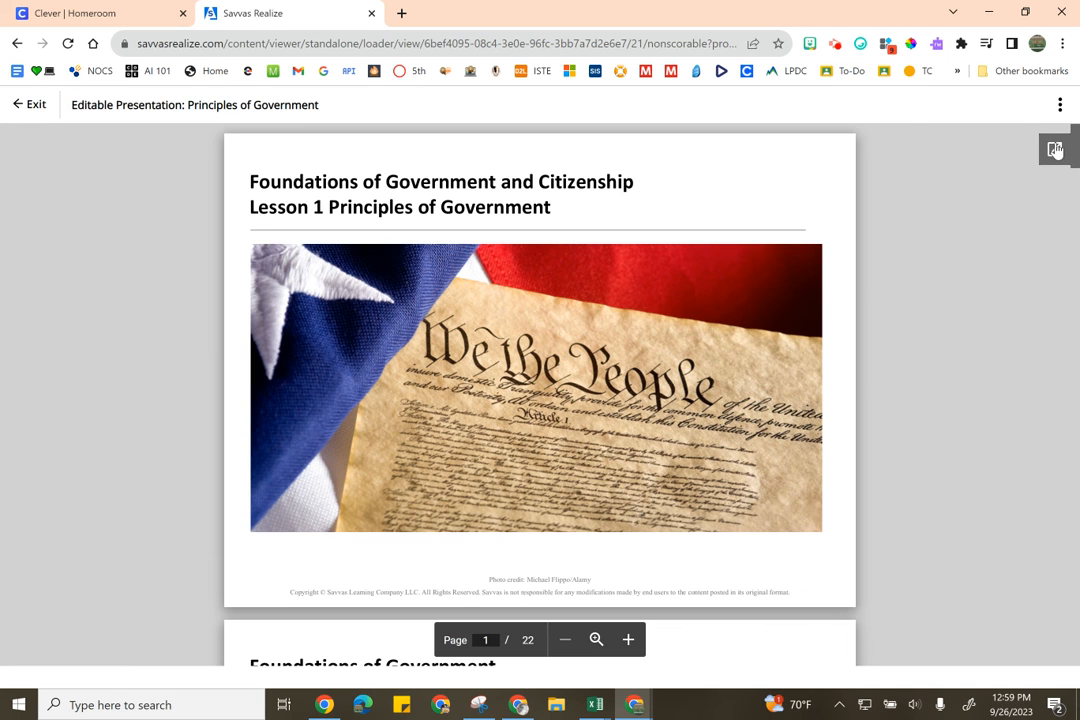
mouse_move(1055, 149)
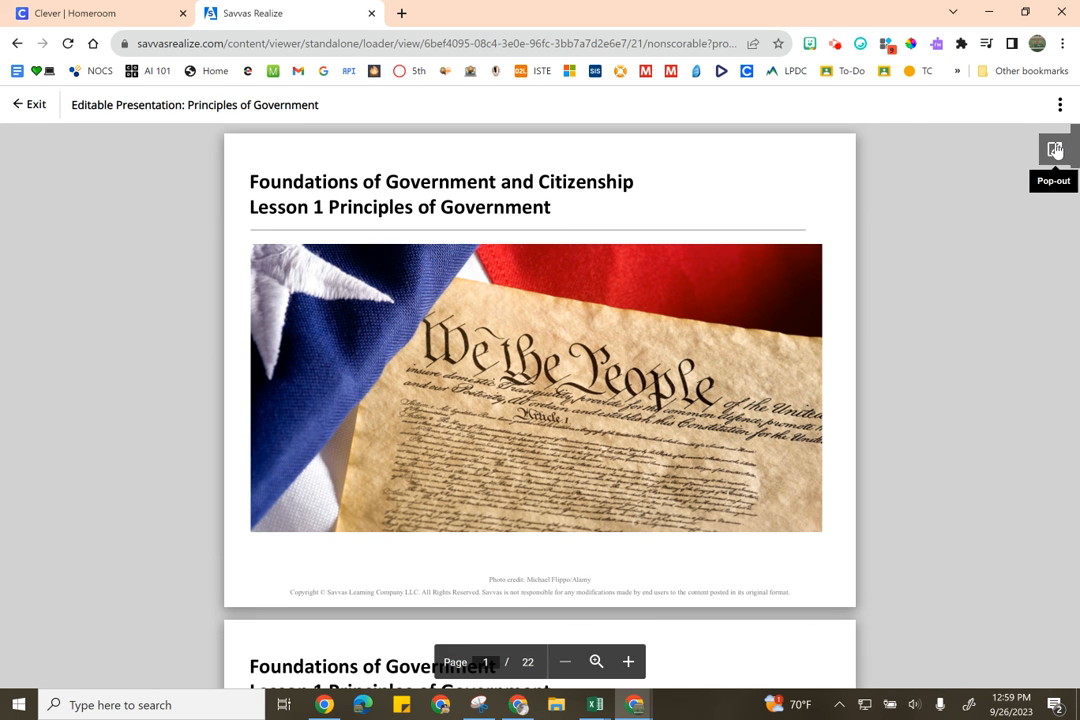